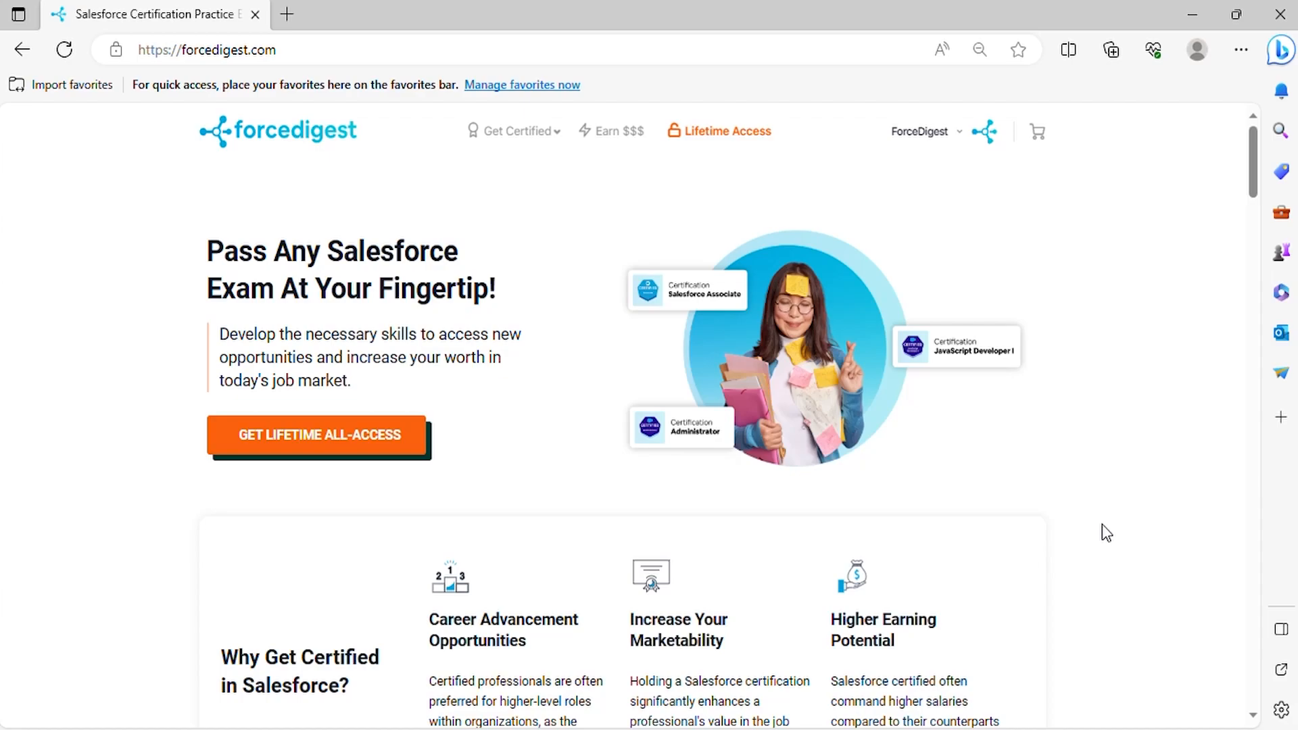
- Locate and enter the Salesforce Certified Data Architect Practice Exams course from the homepage list
scroll(down, 3)
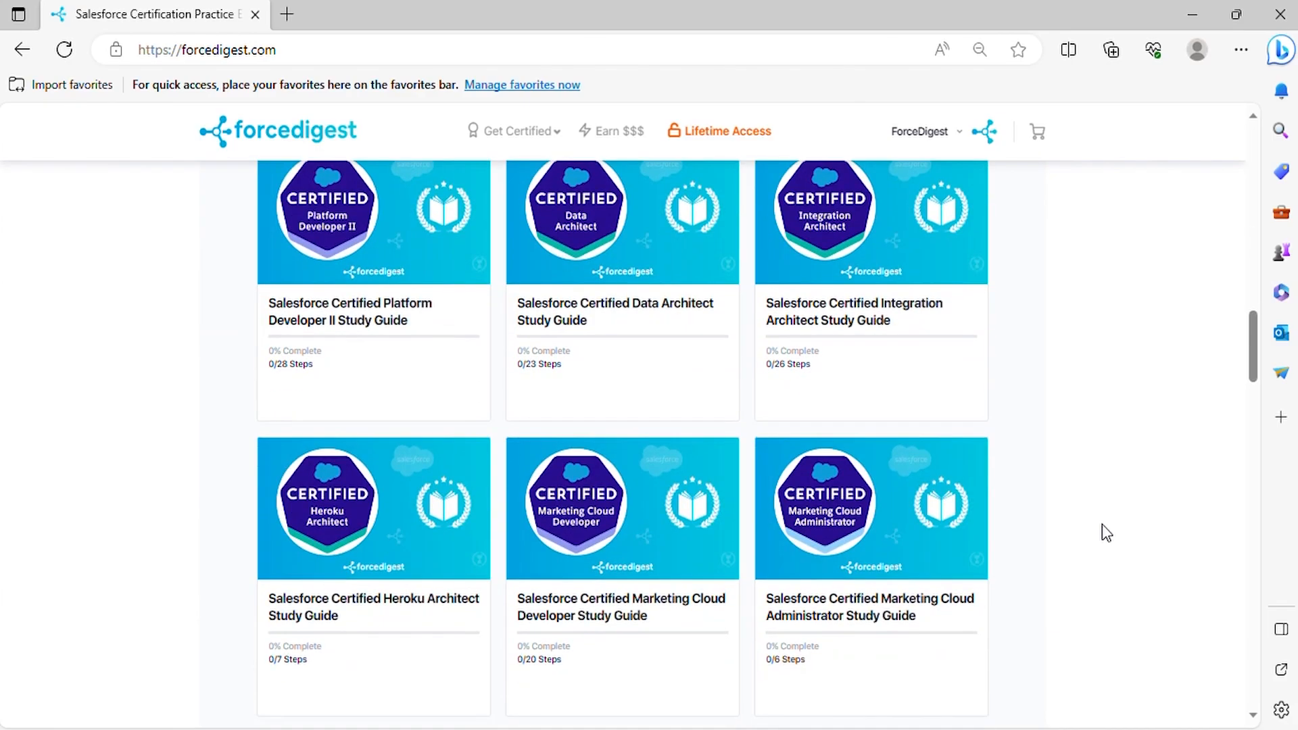
scroll(down, 3)
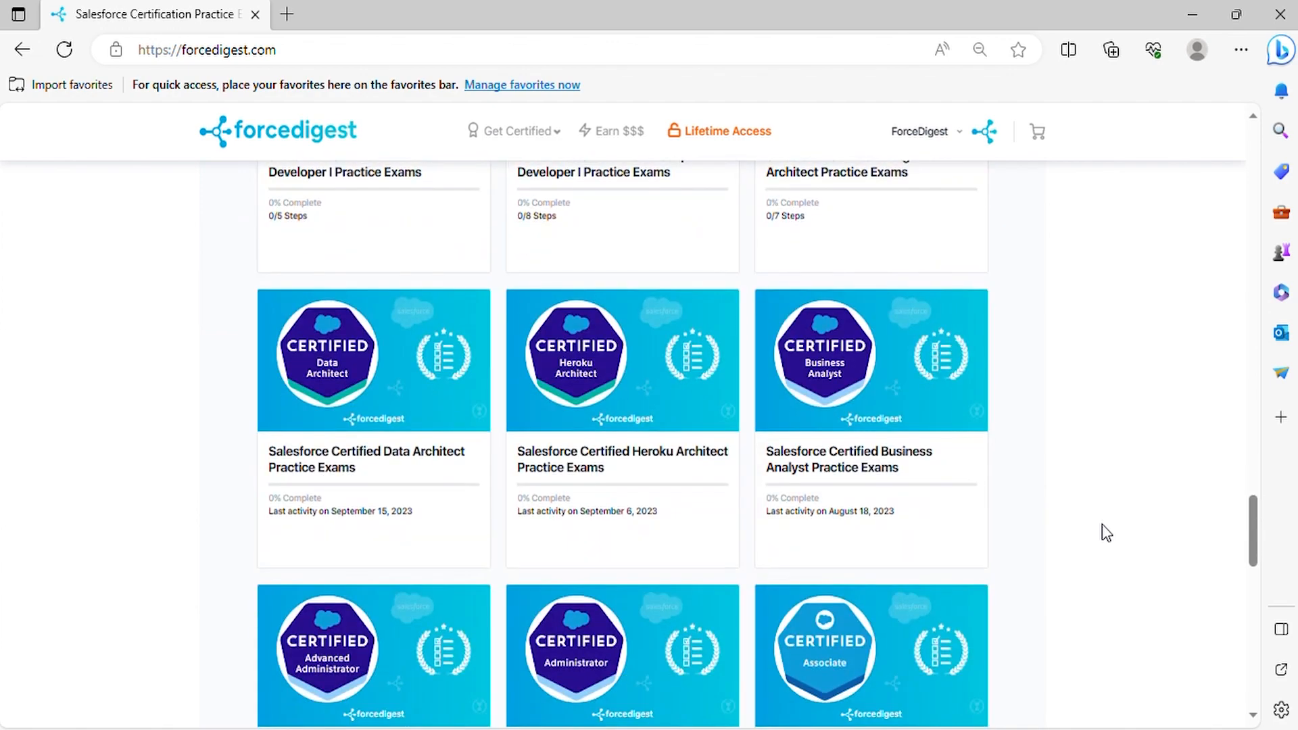
scroll(down, 3)
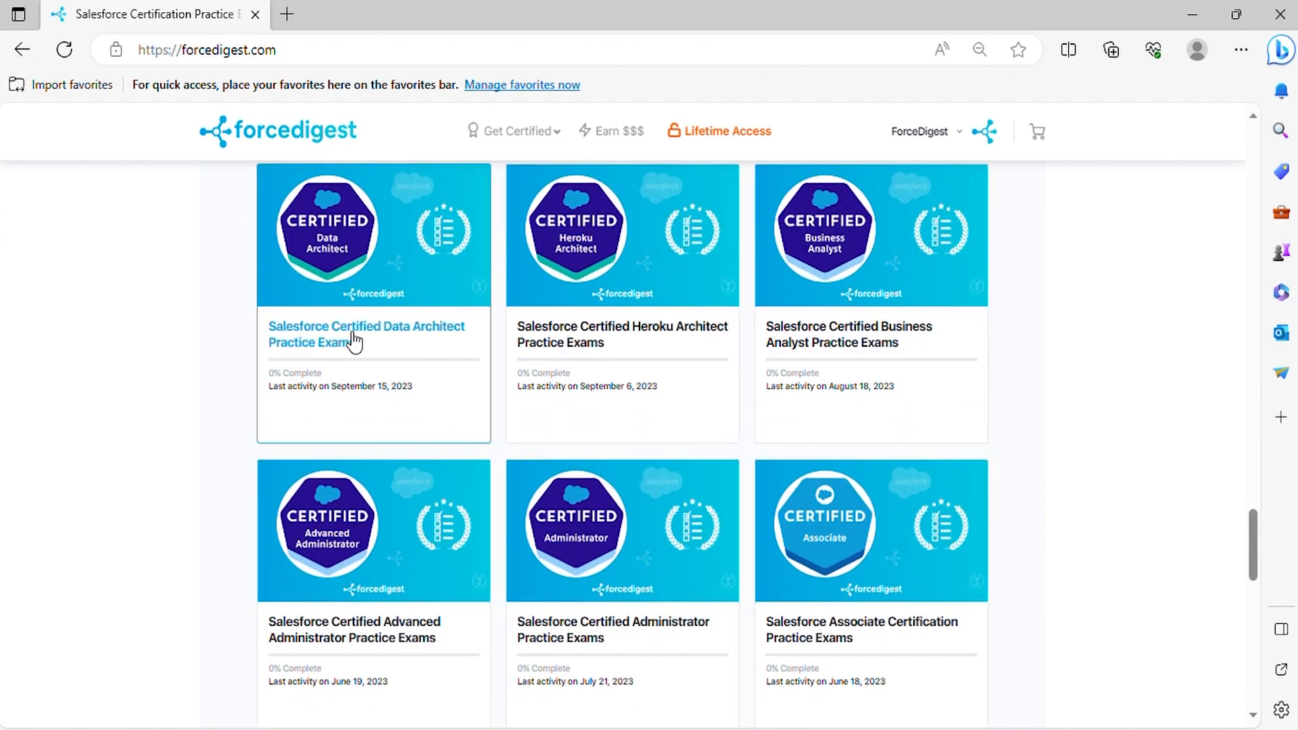
click(365, 334)
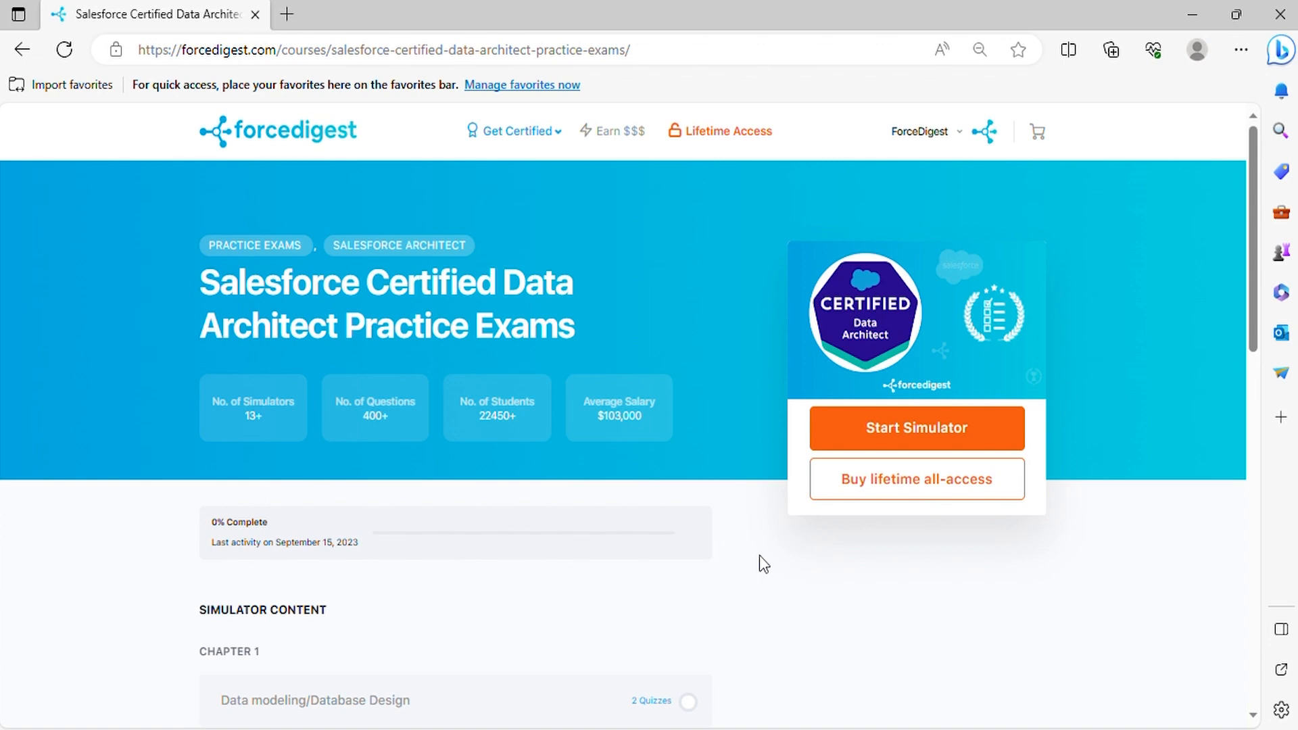
- Choose the Data modeling/Database Design chapter from the course content
scroll(down, 3)
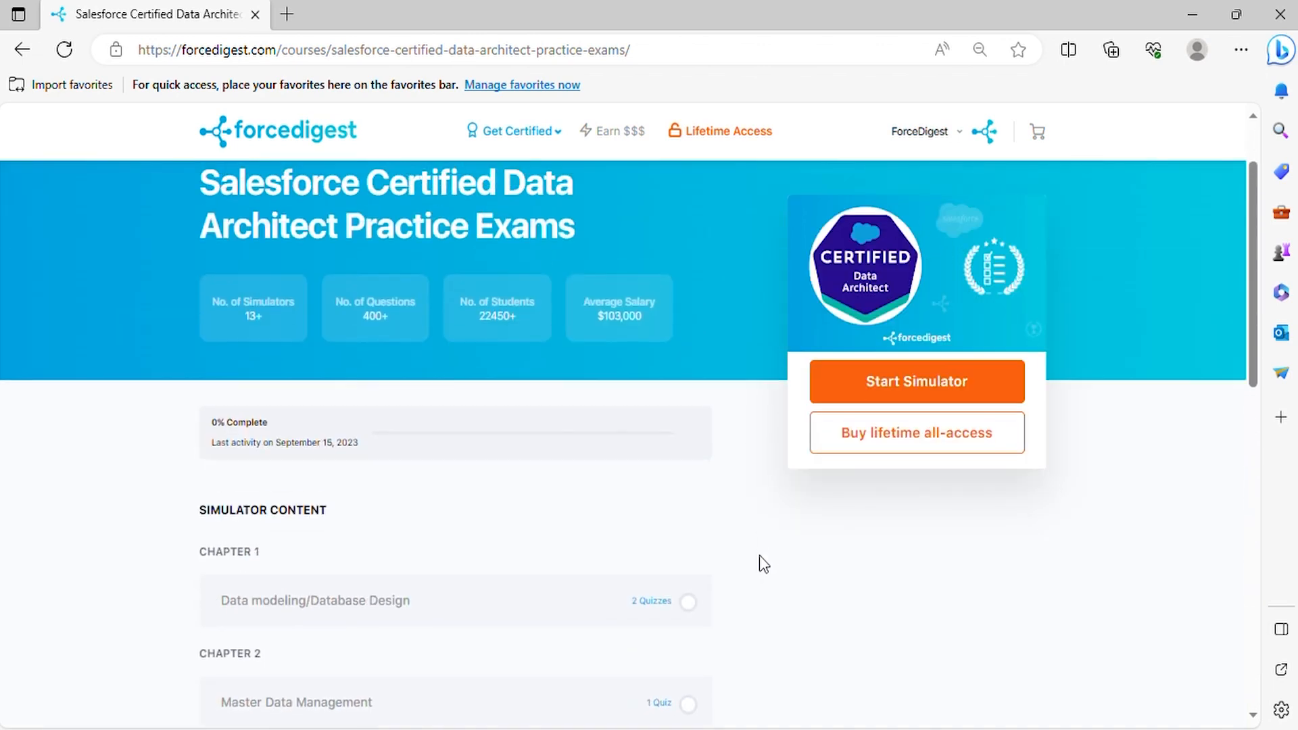
click(314, 600)
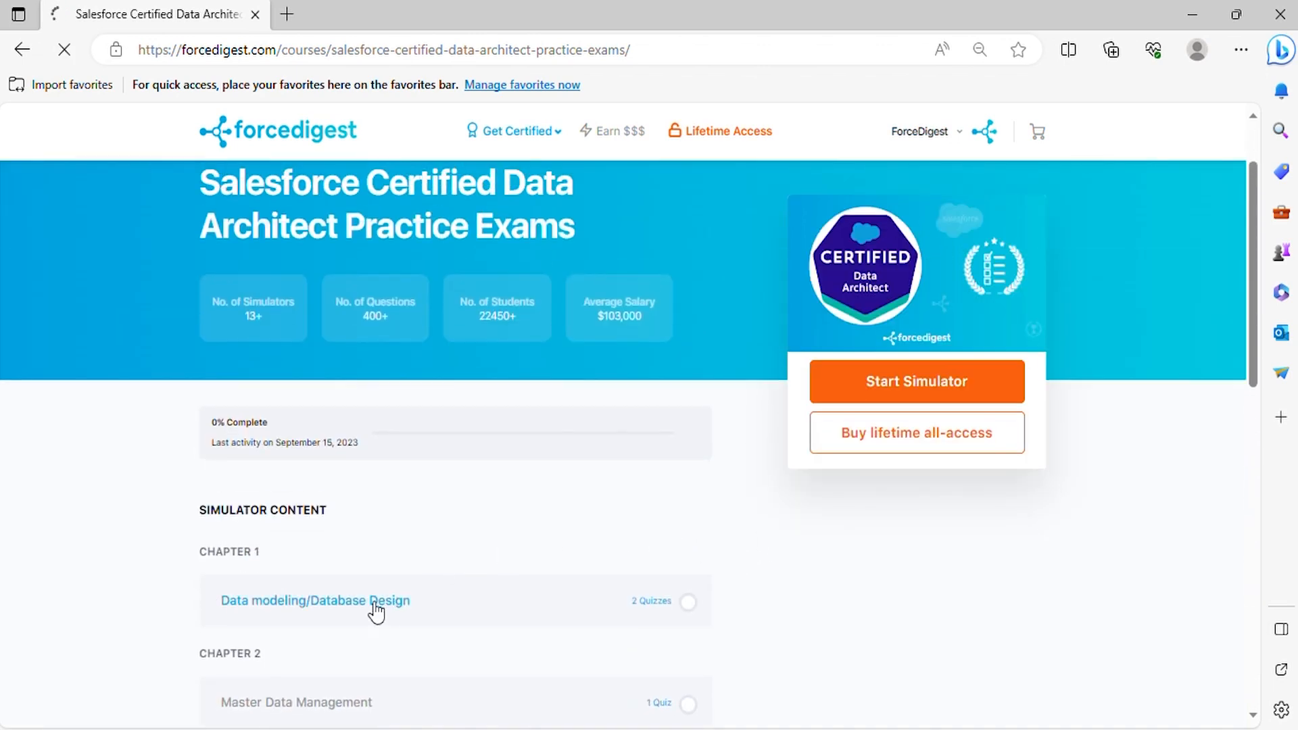
- Enter the Data modeling/Database Design lesson and select its Part A quiz
click(315, 601)
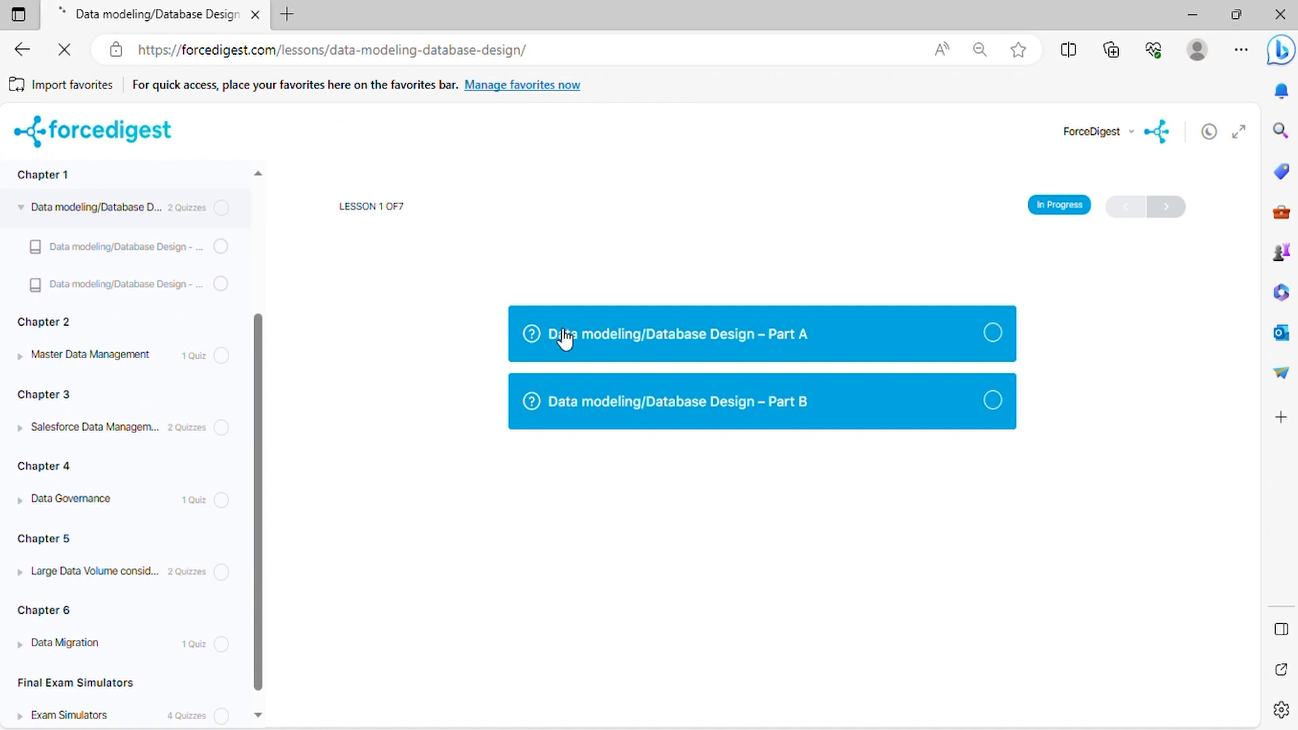
click(663, 334)
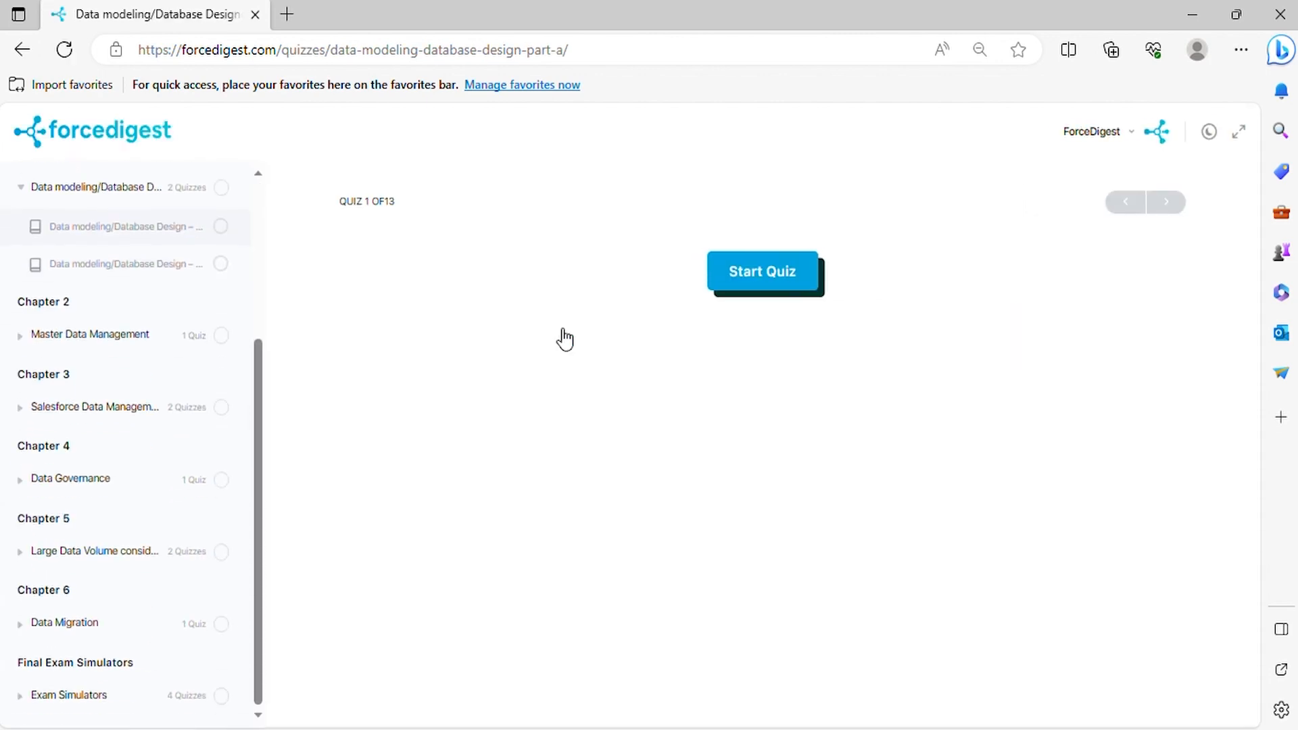
- Start the Part A quiz to reach question 1 on Service Case record locking
click(761, 270)
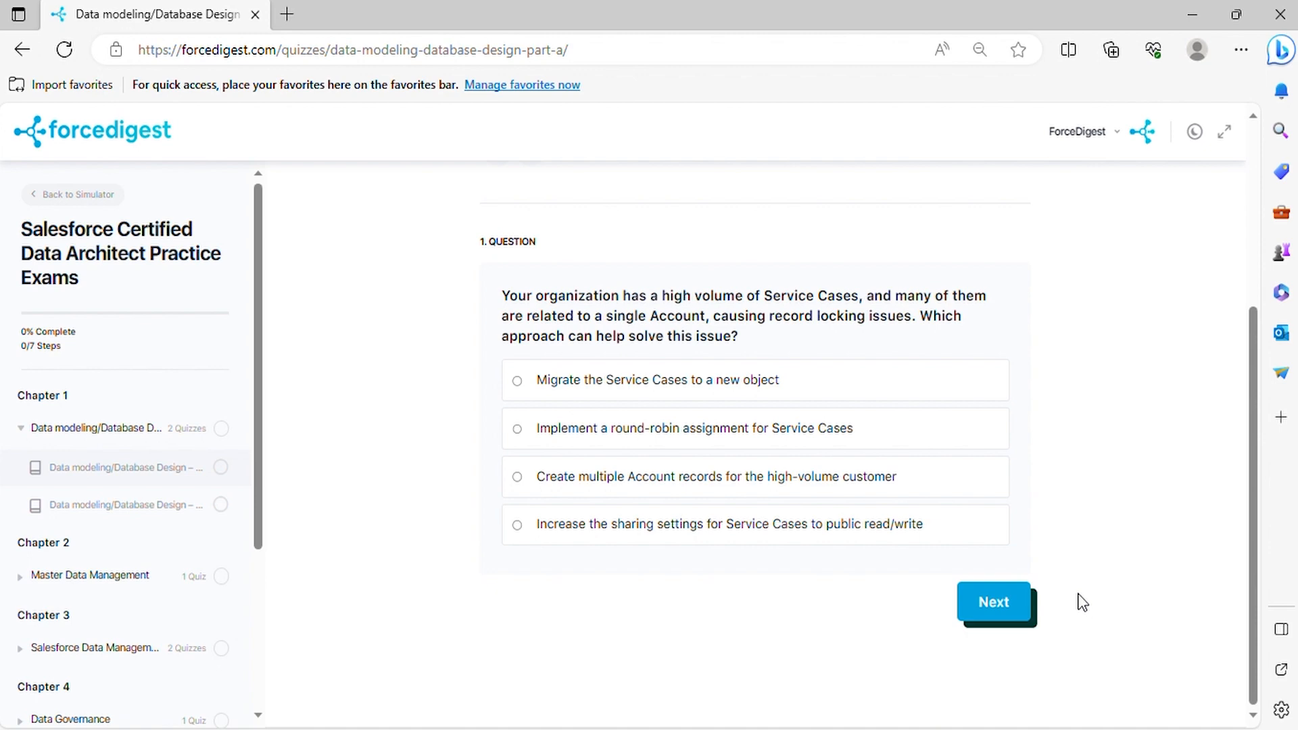
- Advance to question 2 on Big Objects for historical data
click(993, 602)
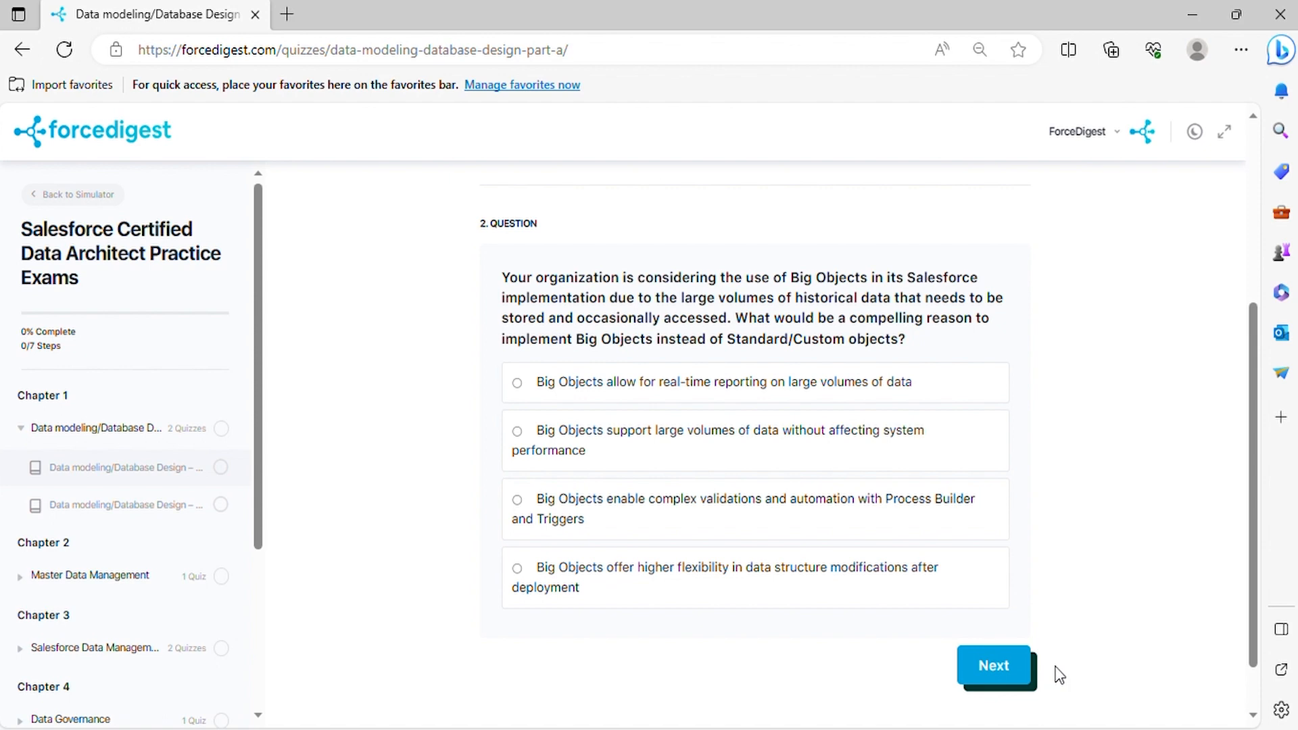
- Advance to question 3 on classifying healthcare data by sensitivity and usage
click(993, 665)
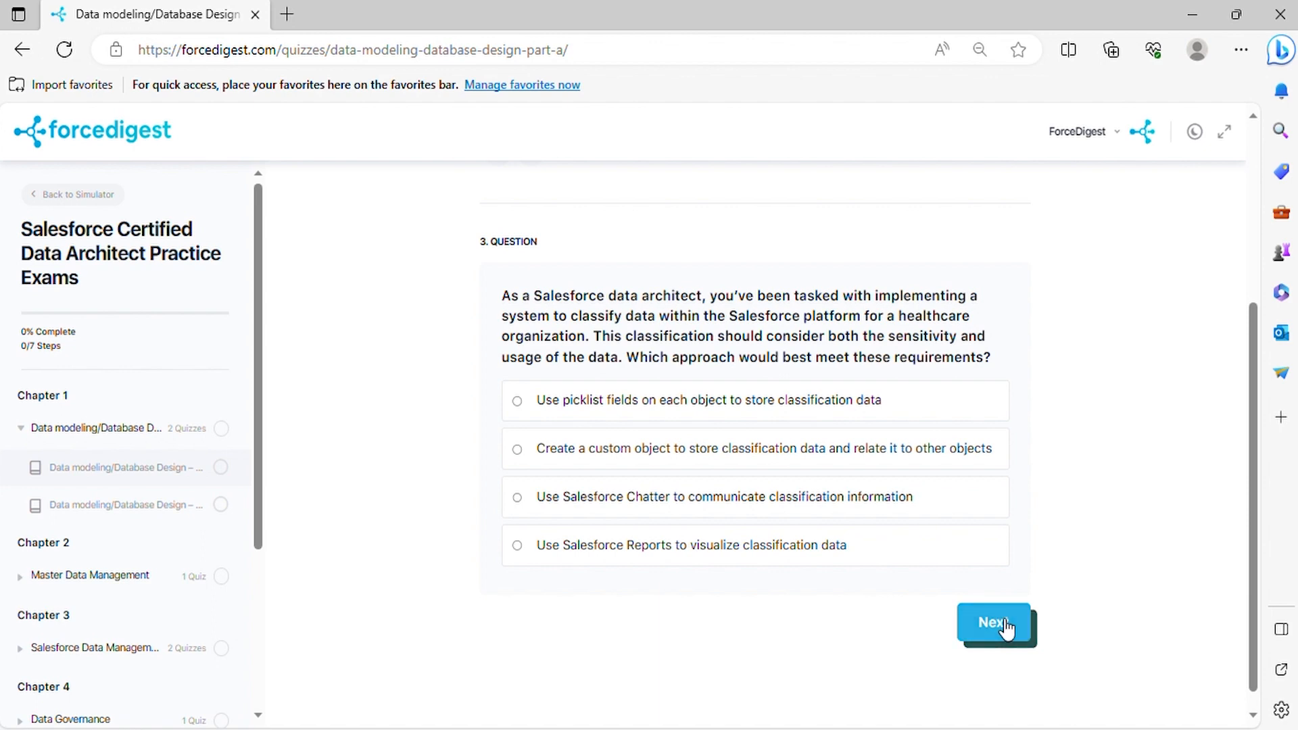
- Advance through question 4 on Customer 360 to question 5 on Account data skew
click(993, 622)
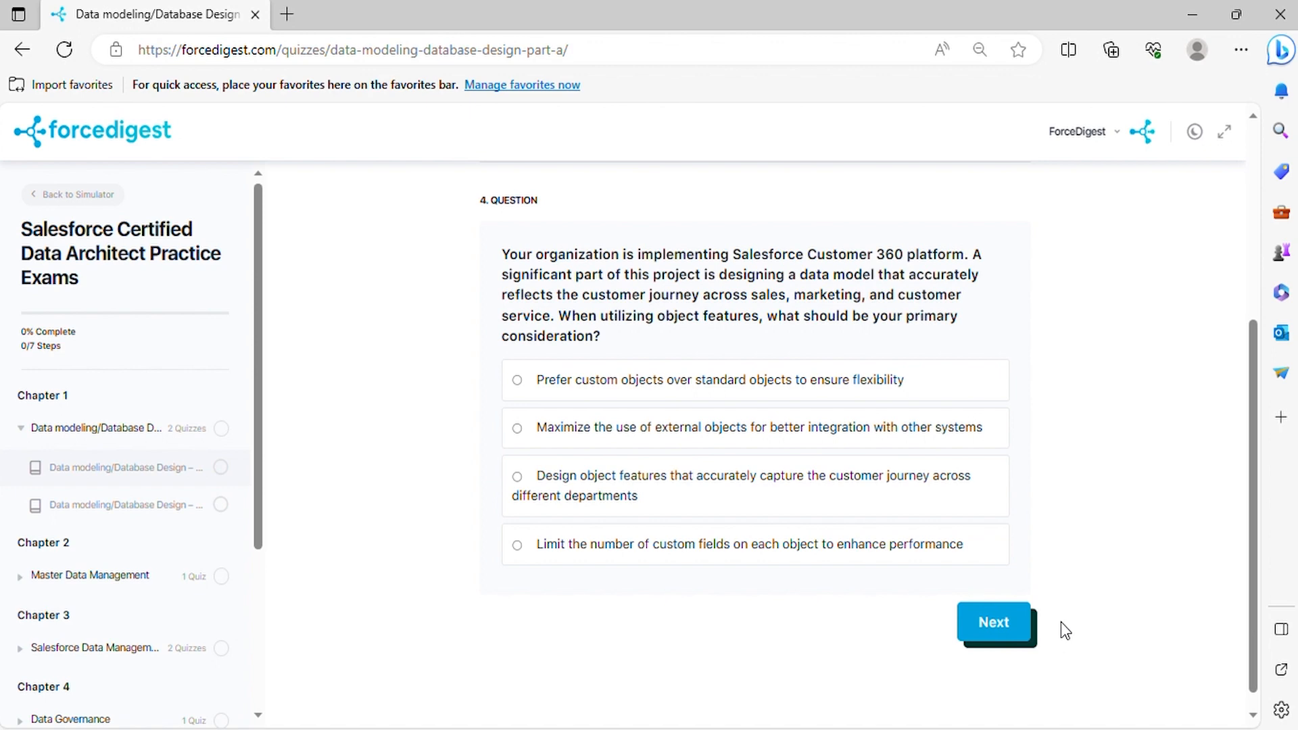
click(992, 622)
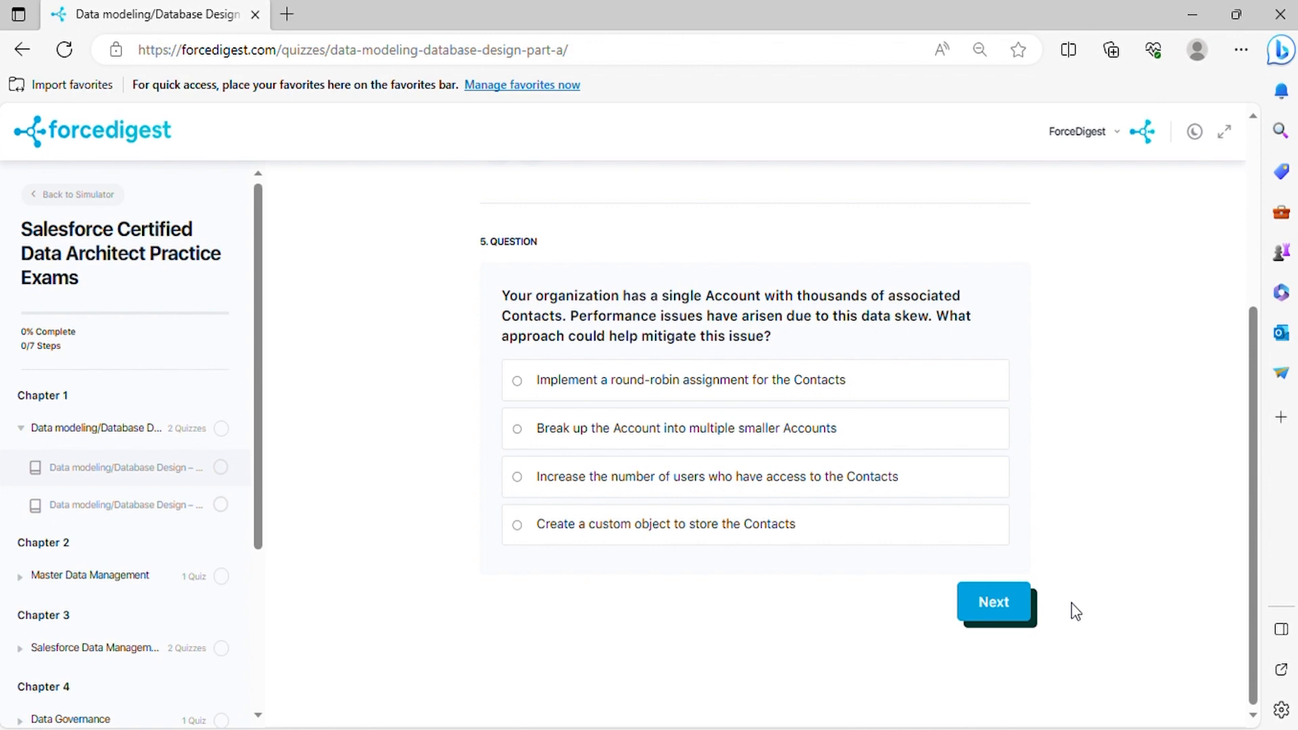